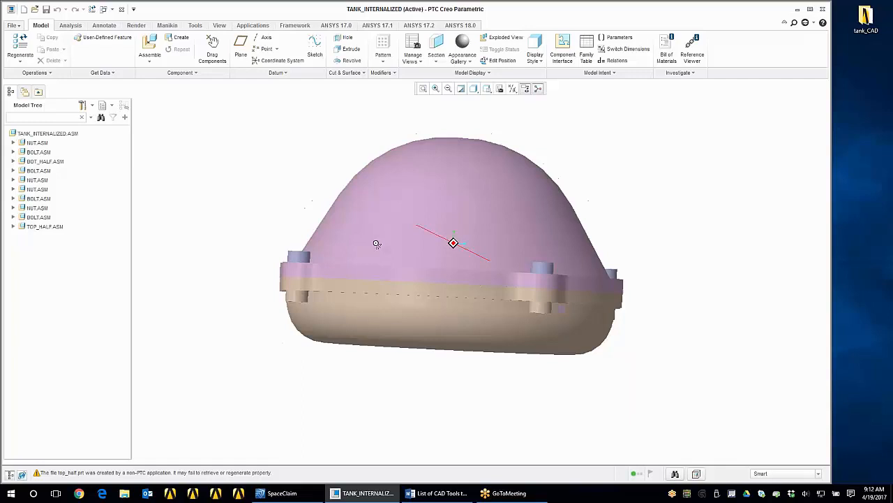
- Inspect the tank halves and bolts from the side and above, then switch to SpaceClaim
drag(377, 243, 535, 266)
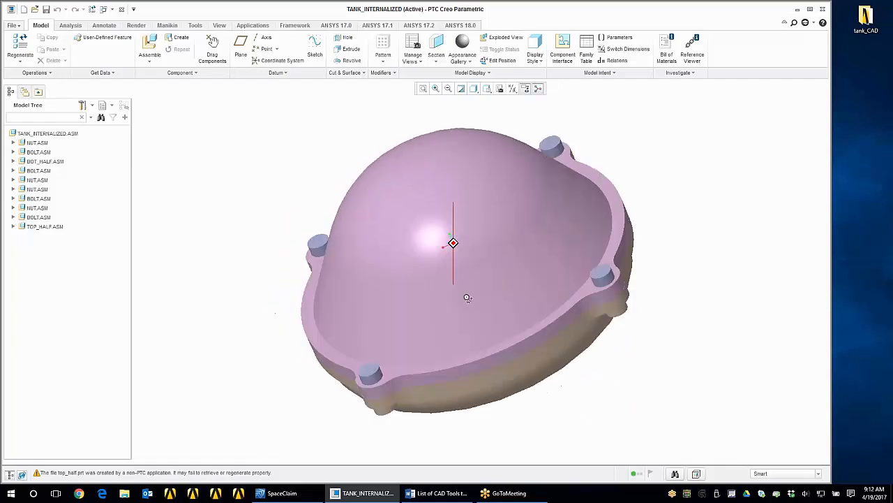
drag(467, 298, 599, 311)
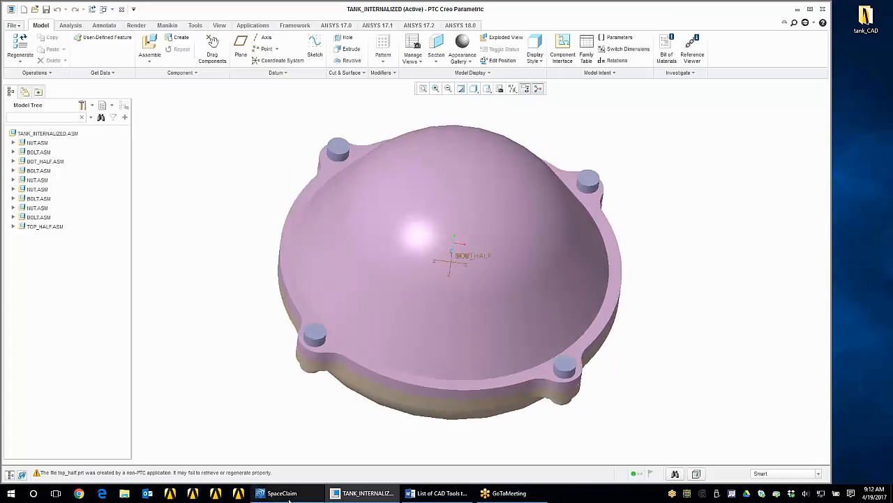
click(281, 492)
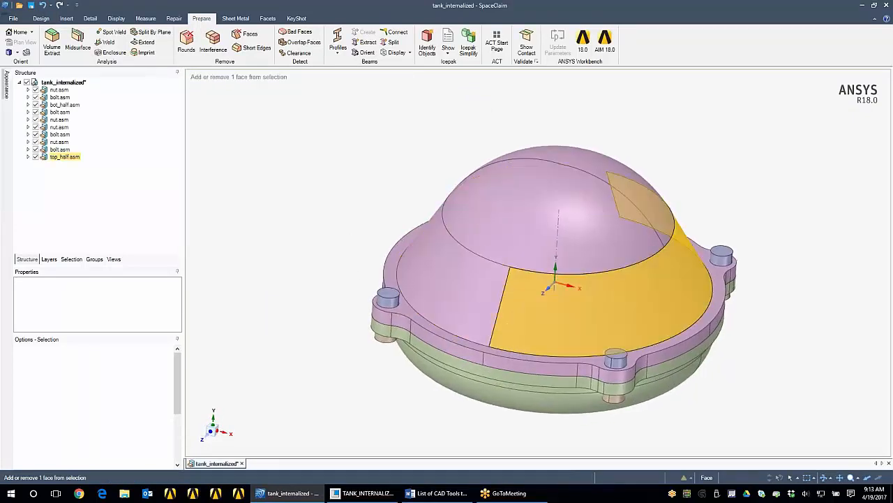
- Orbit the tank and select a face to begin preparing the split of the bottom half
drag(558, 286, 489, 237)
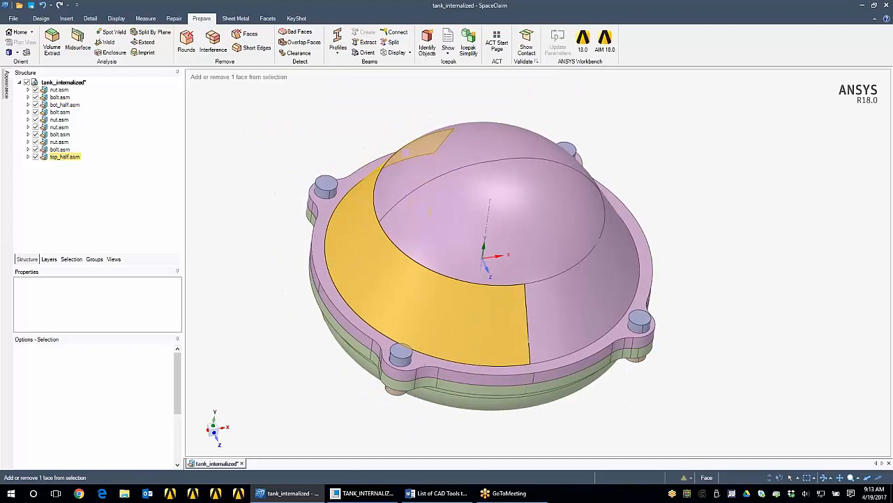
click(370, 217)
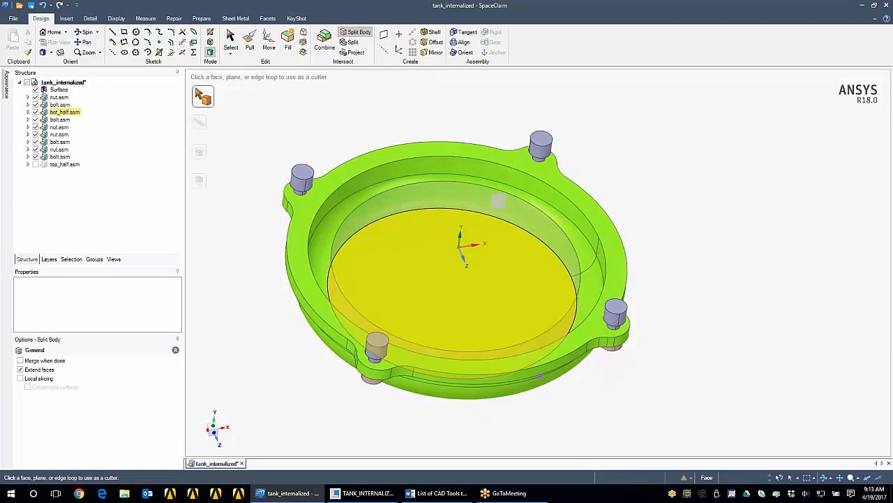
- Cut bot_half.asm with the disc surface, unhide top_half.asm, and set Share Topology to Share
click(230, 40)
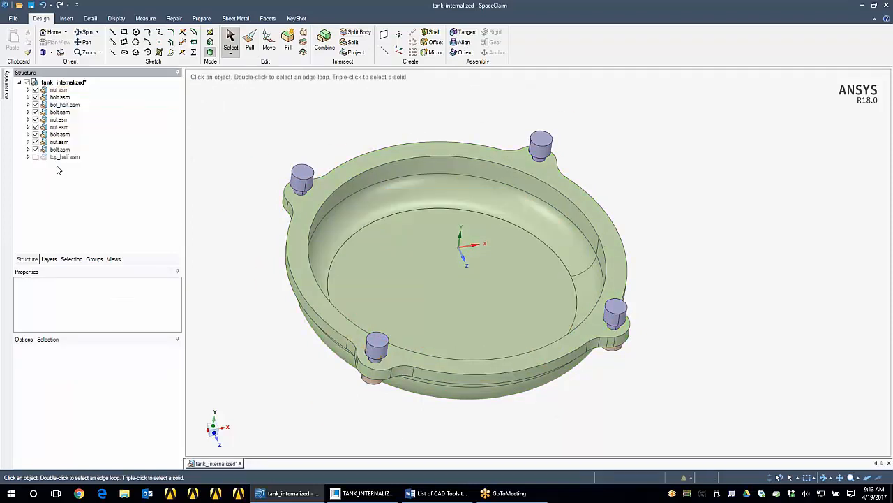
click(64, 104)
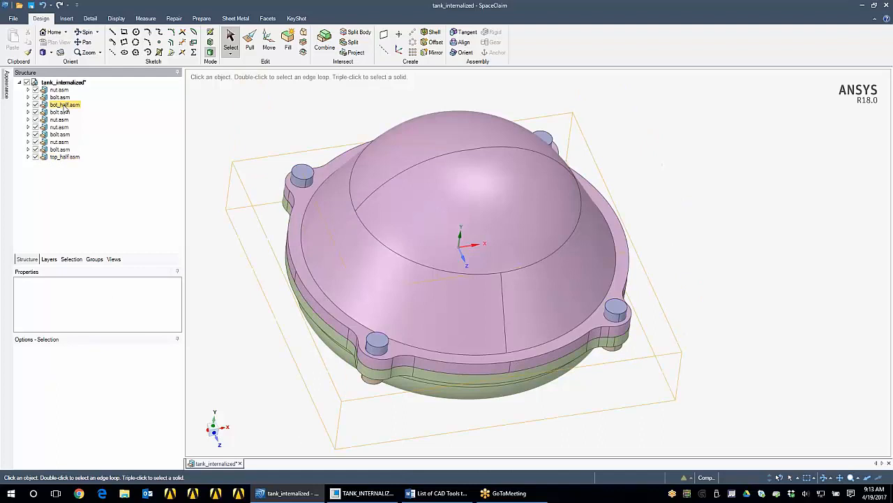
click(167, 288)
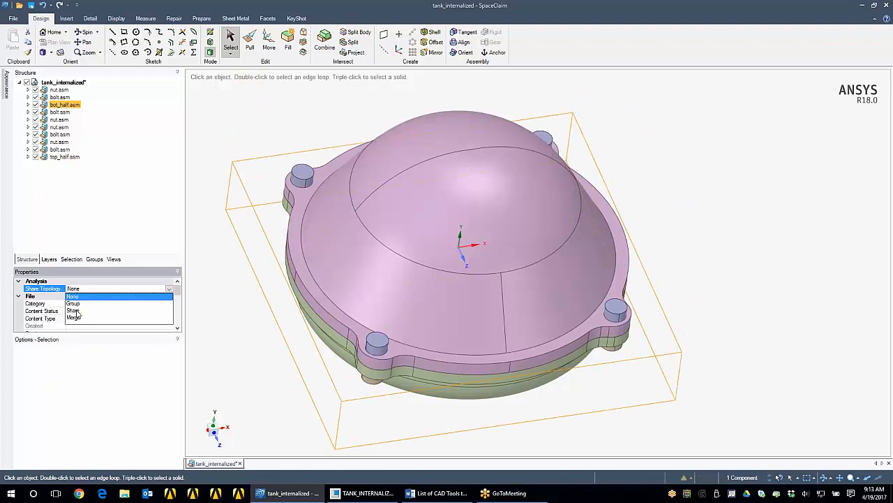
click(74, 310)
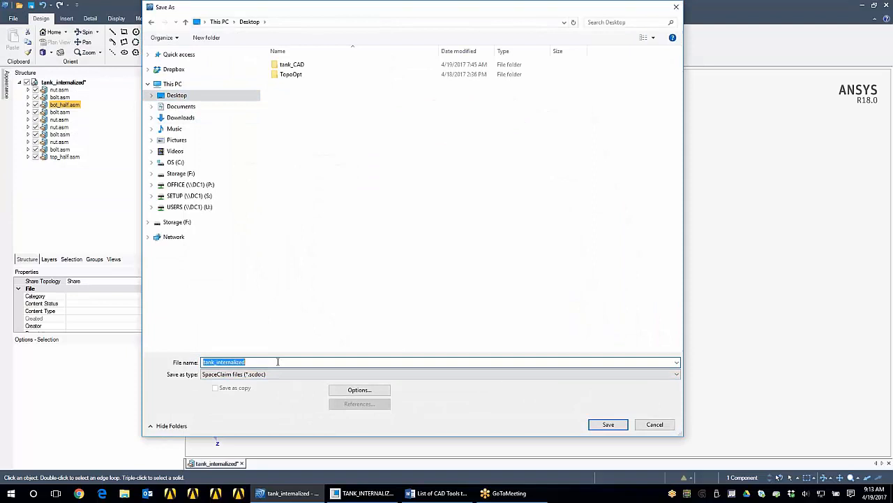
- Save the model to the desktop as 'tank'
text(tank)
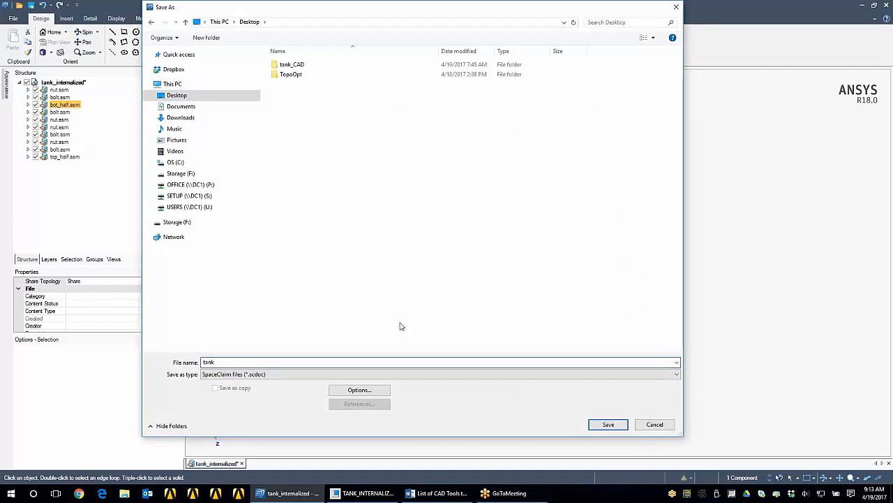
click(608, 423)
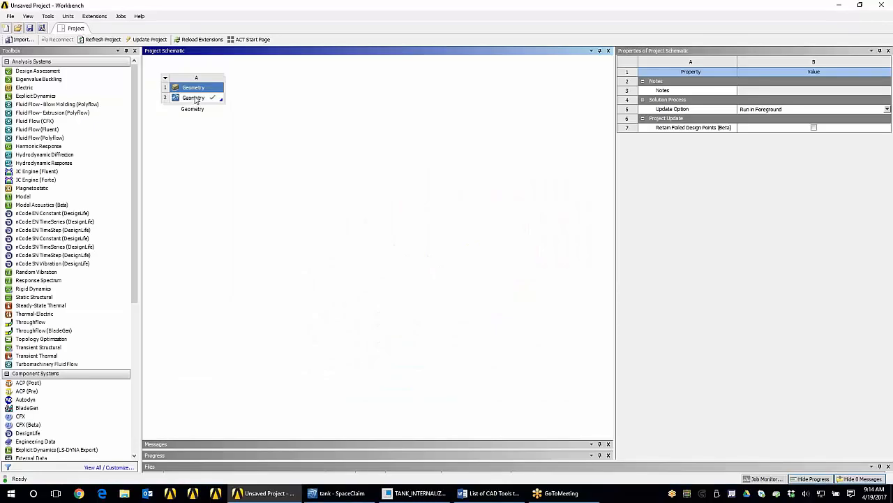
- Check the Geometry cell's properties and open the Static Structural model in Mechanical
click(194, 97)
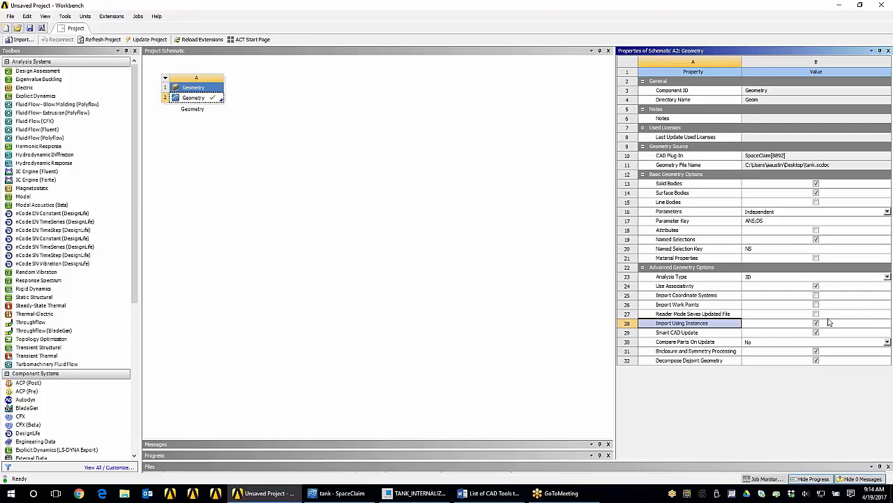
mouse_move(882, 67)
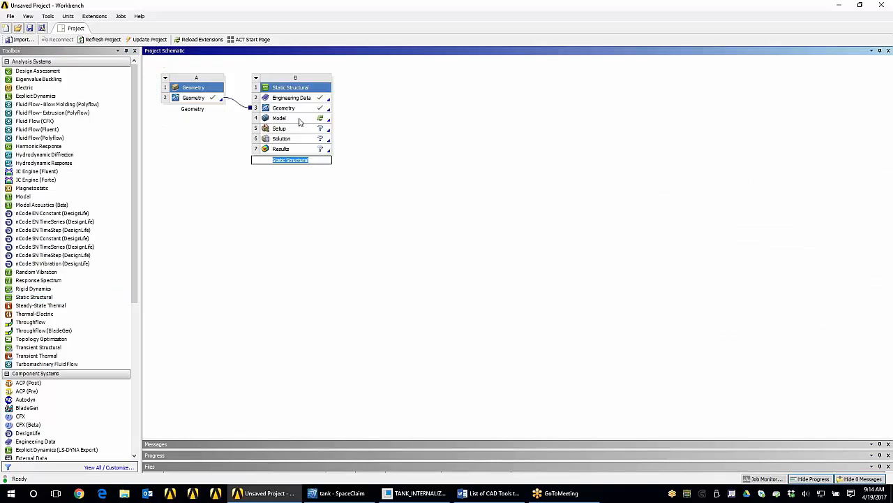
double_click(280, 117)
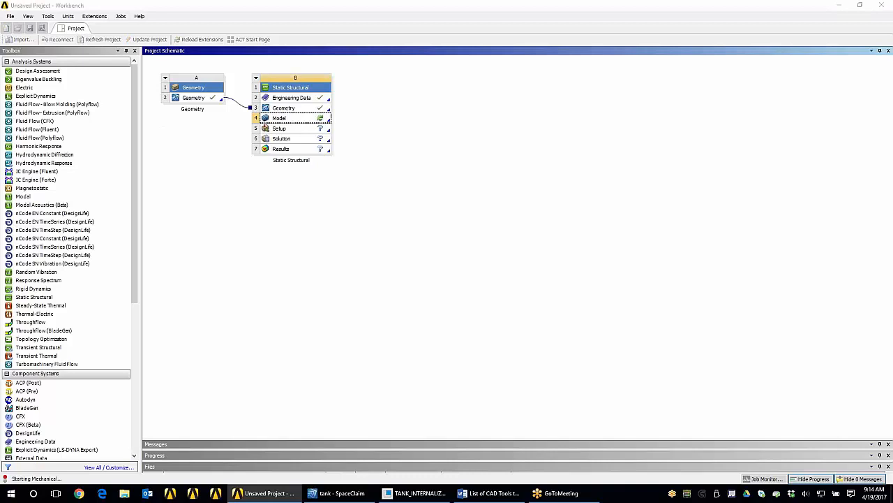
double_click(279, 118)
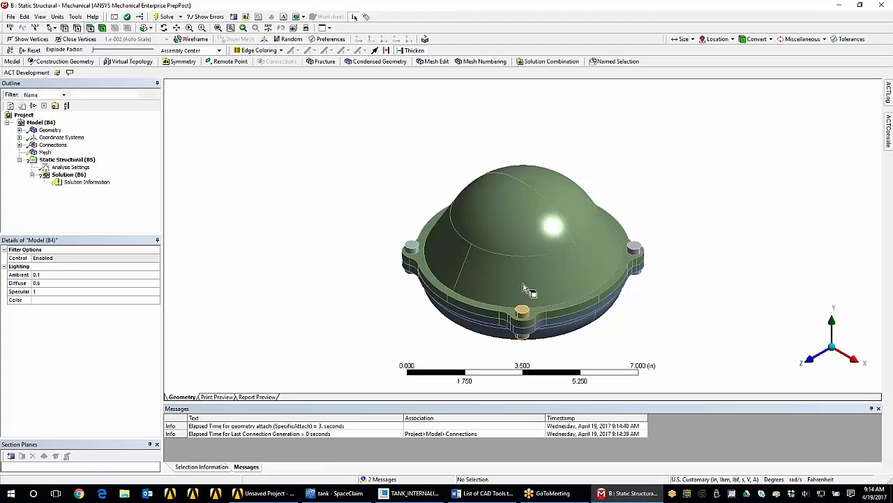
- Show the Mesh settings and select the four bolt bodies
scroll(up, 3)
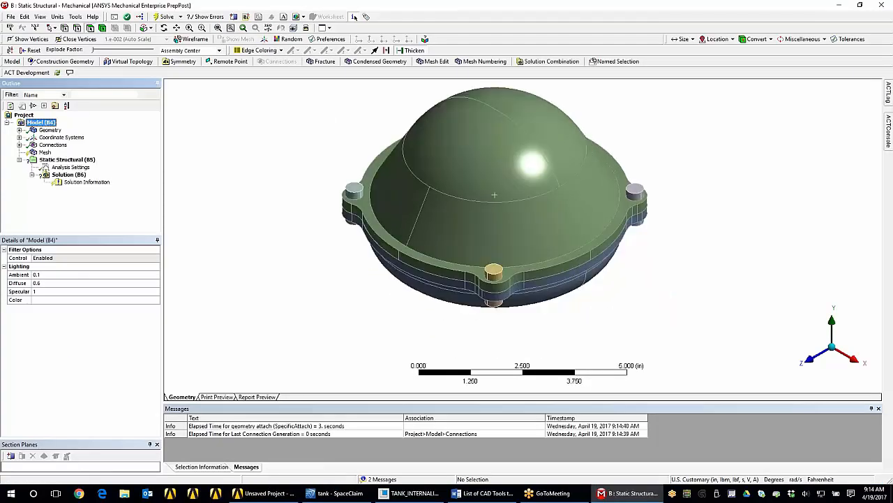
click(44, 152)
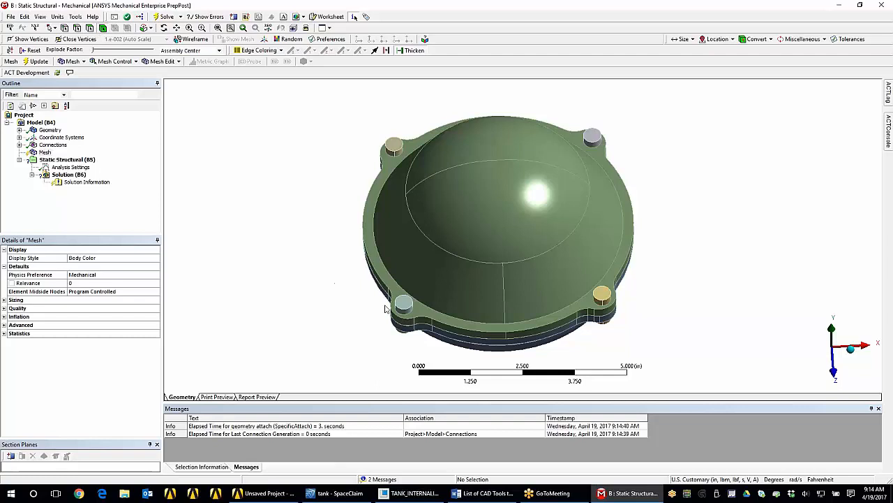
click(388, 297)
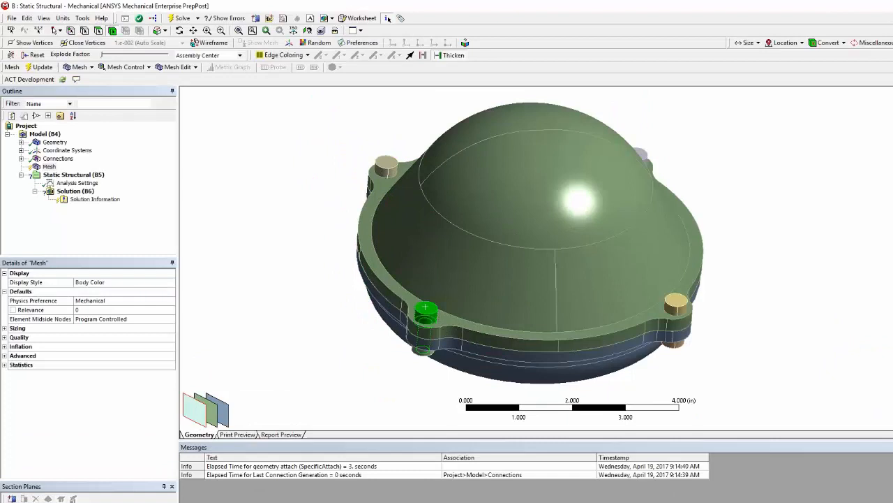
click(250, 48)
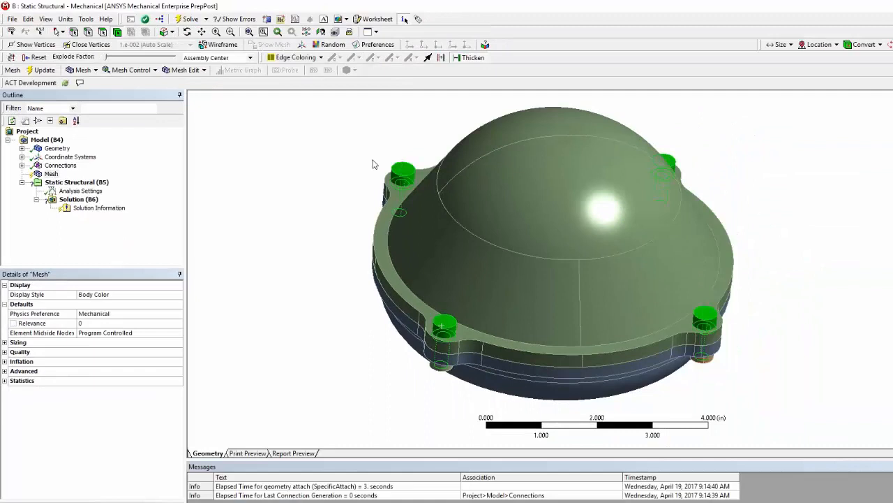
- Insert a Method control on the four bolts and apply MultiZone
click(125, 61)
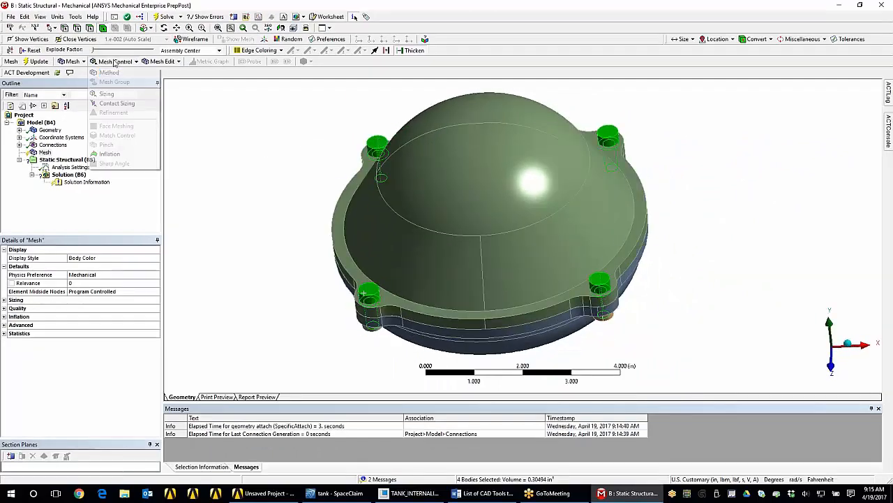
click(109, 72)
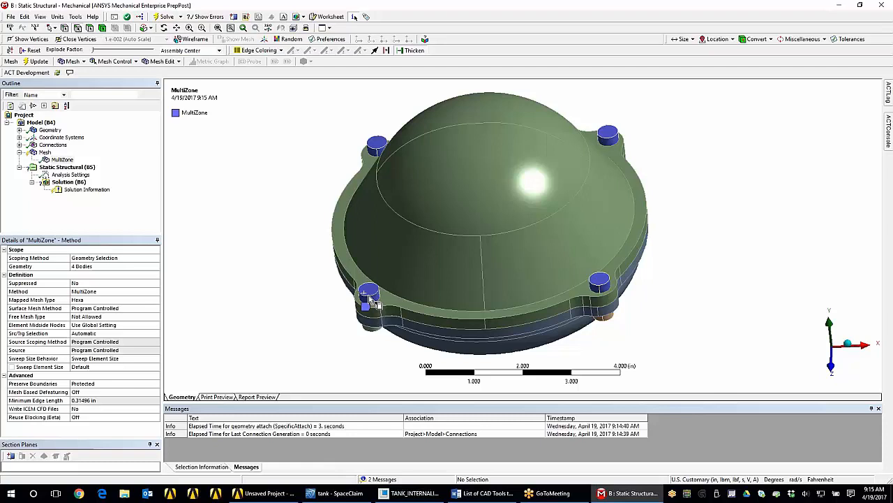
click(370, 296)
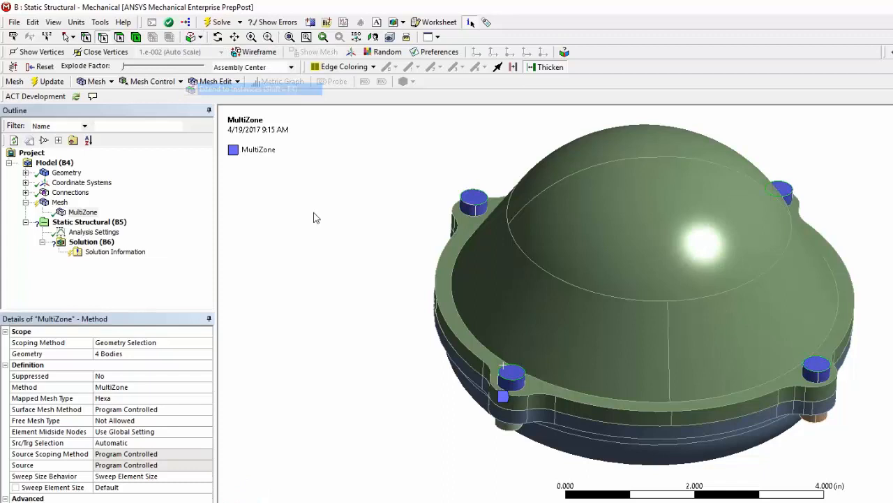
mouse_move(782, 216)
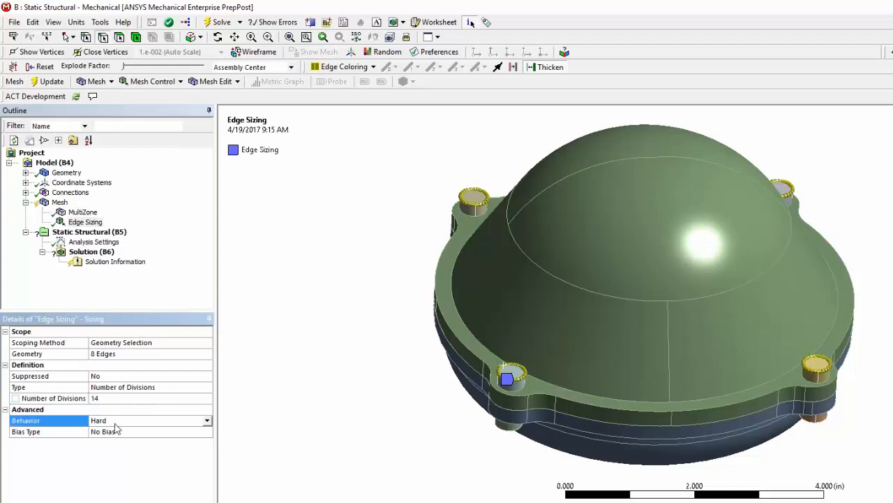
- Set the eight-edge sizing's behavior to Hard with 14 divisions
click(85, 221)
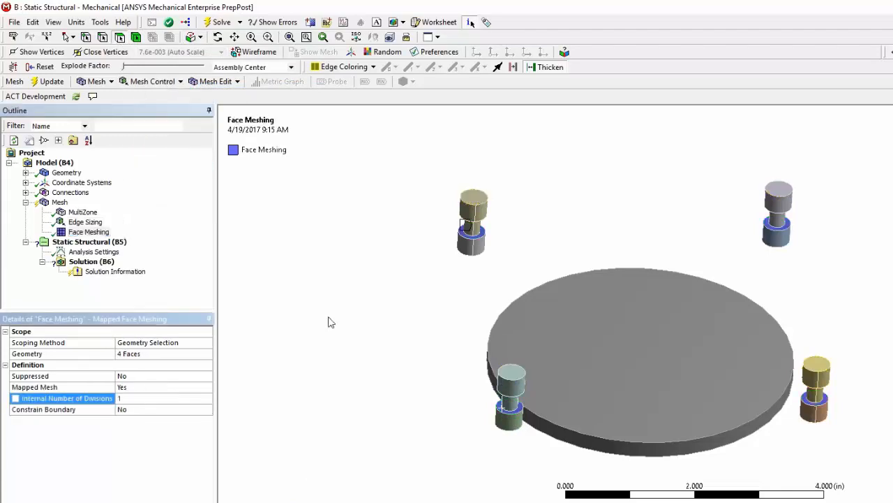
- Show all hidden bodies and add a Sizing control to every body
right_click(331, 322)
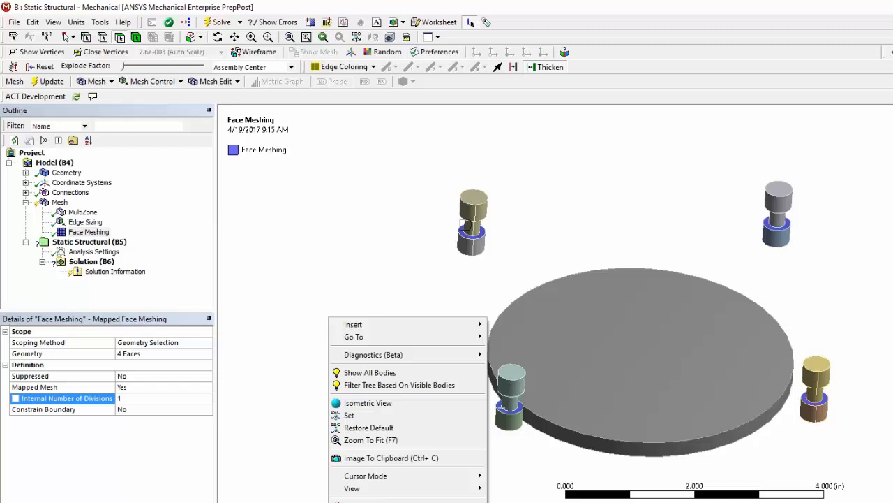
click(370, 372)
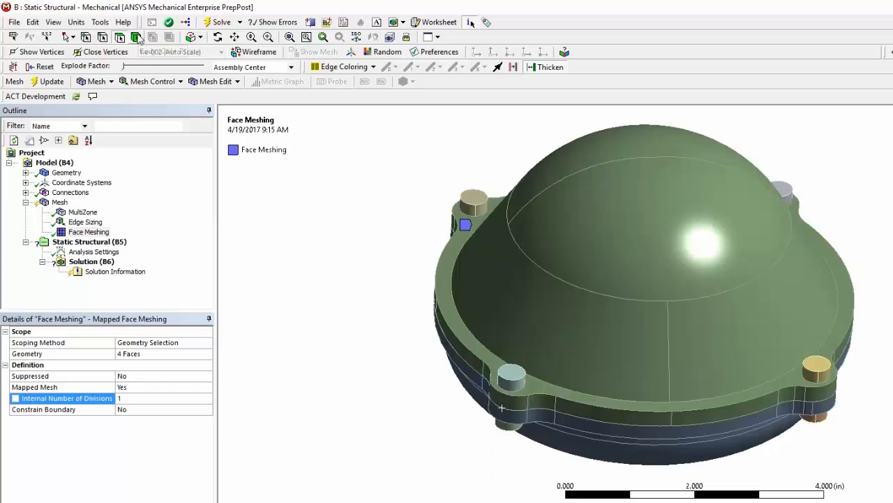
click(153, 81)
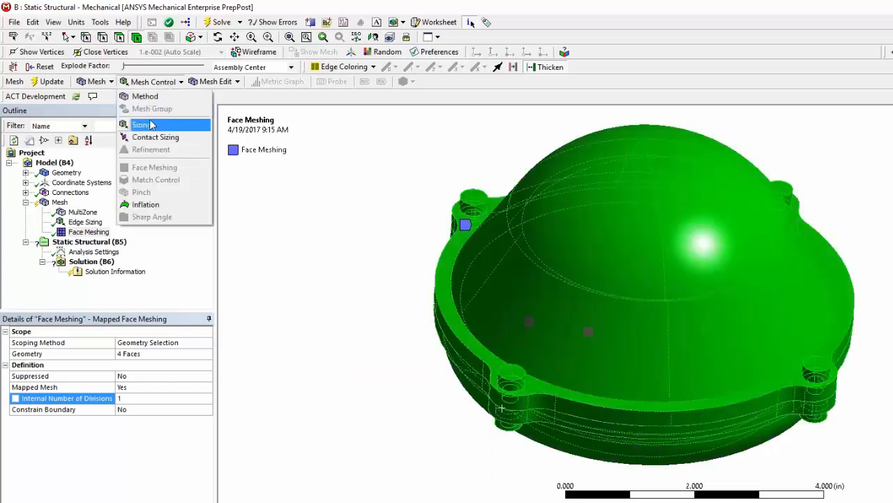
click(141, 125)
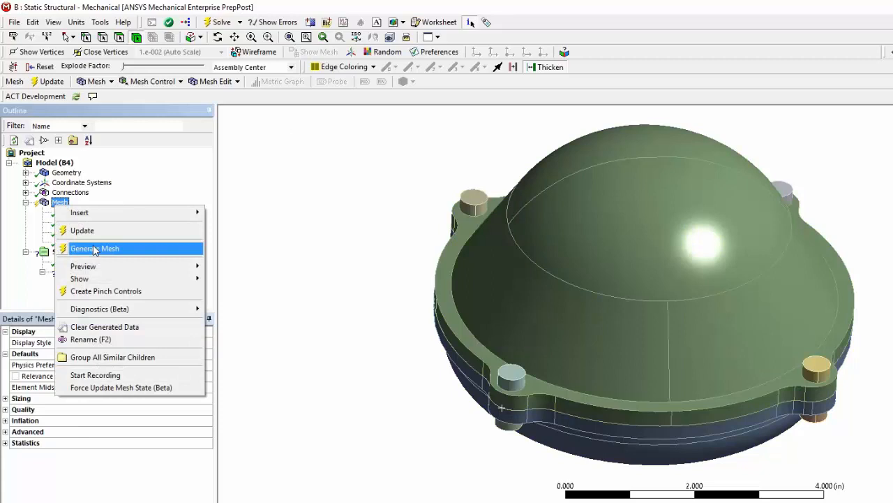
- Generate the tank mesh and select the meshed bottom disc face
click(98, 248)
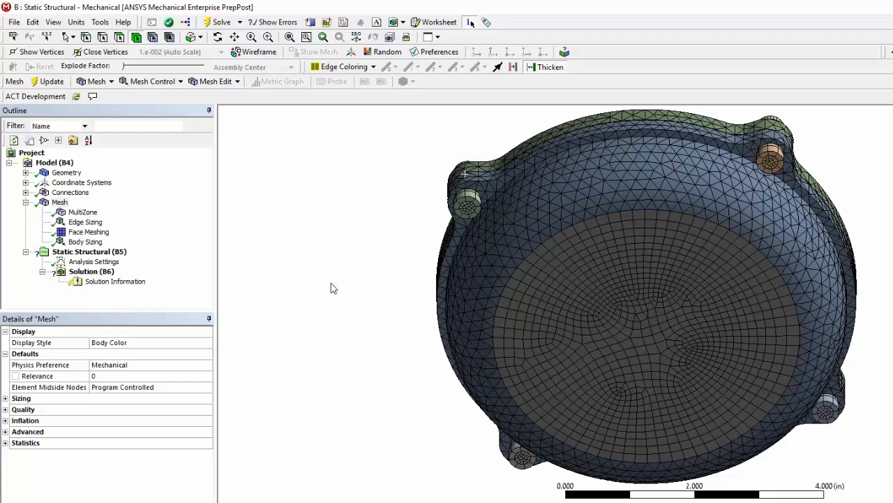
click(590, 290)
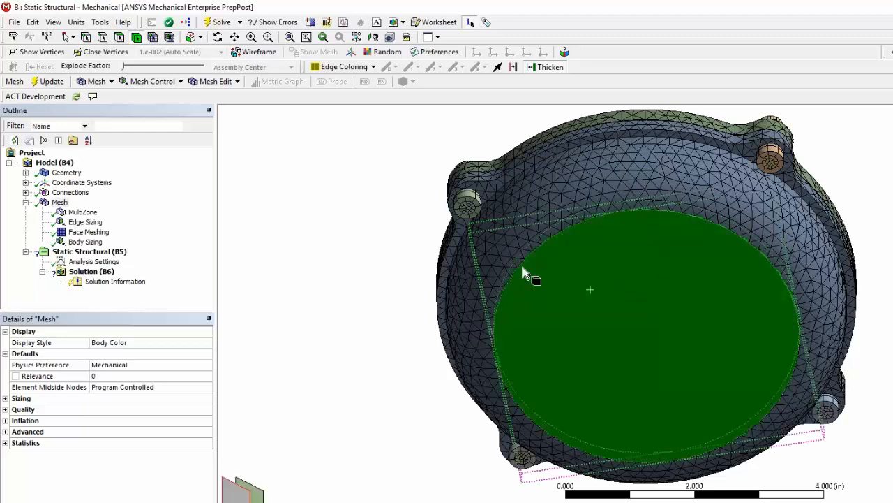